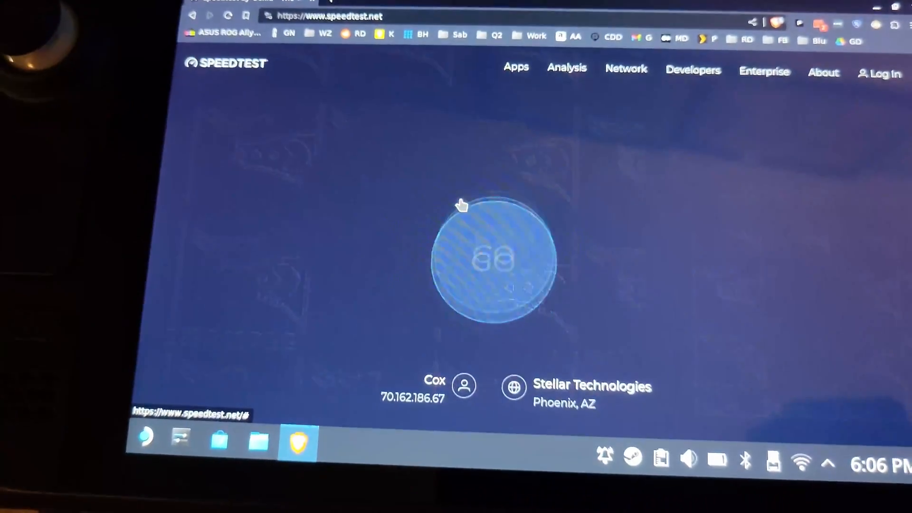
- Let the Steam Deck LCD speed test finish, then close the 50 Billion Tests popup
{"action": "left_click", "coordinate": [473, 260]}
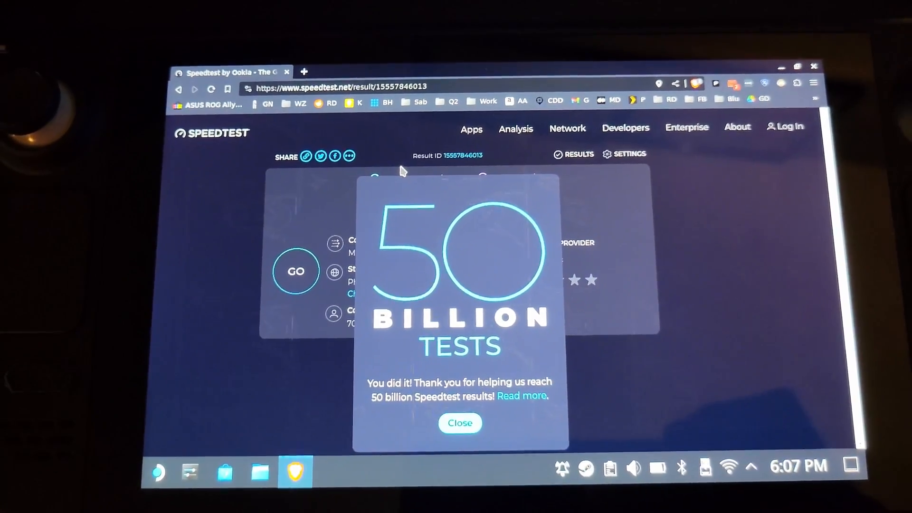
{"action": "left_click", "coordinate": [459, 423]}
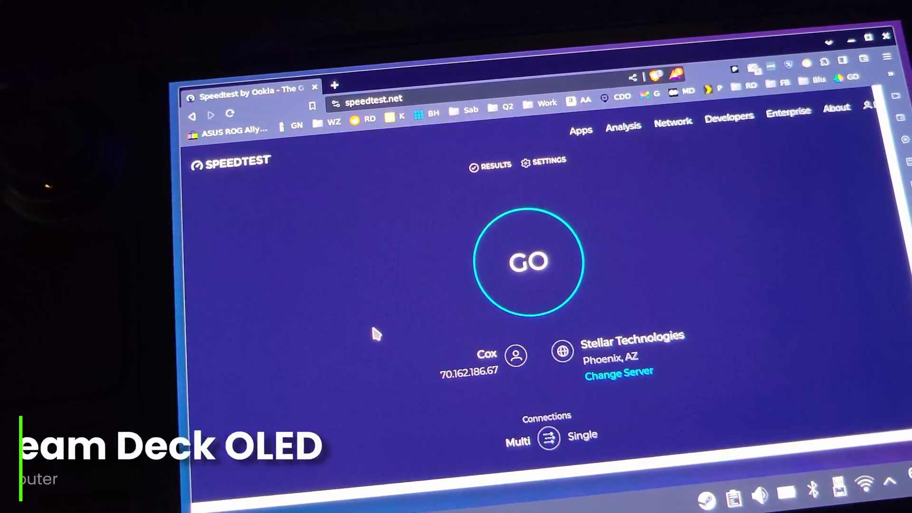
- Start a Steam Deck OLED speed test with GO and allow location access
{"action": "left_click", "coordinate": [528, 262]}
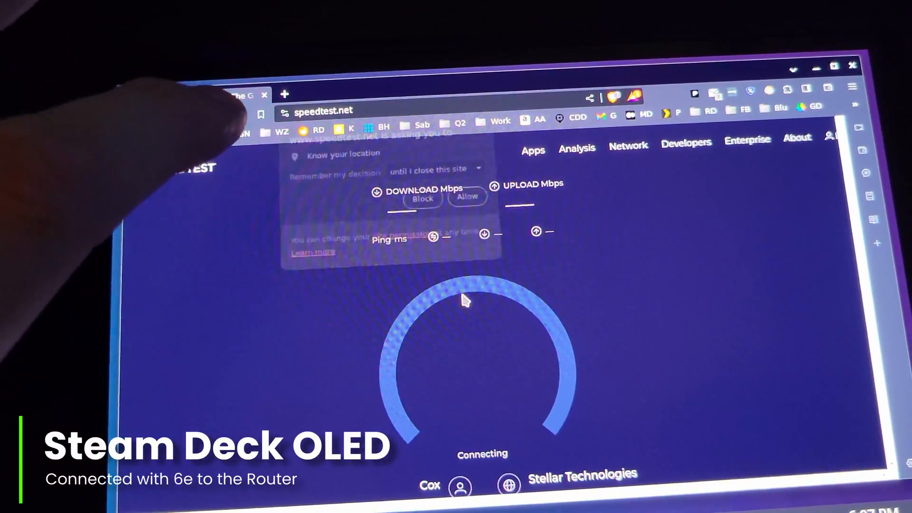
{"action": "left_click", "coordinate": [467, 196]}
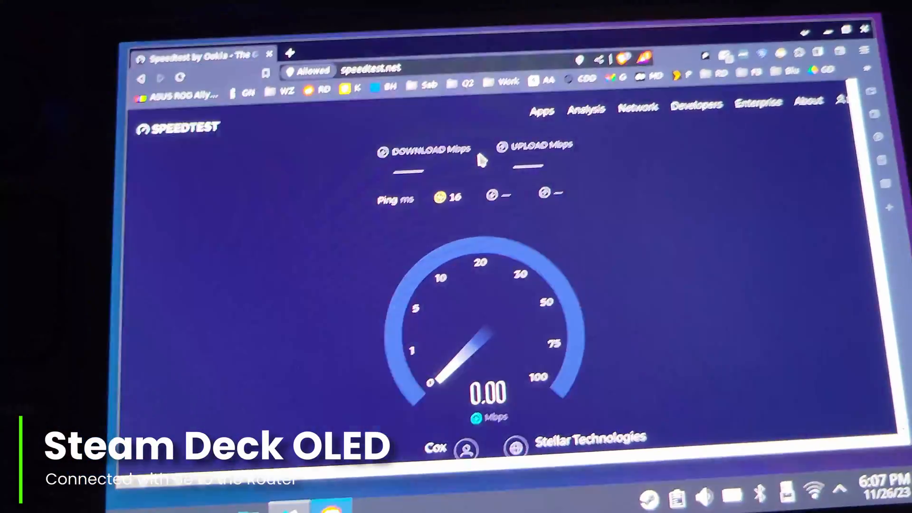